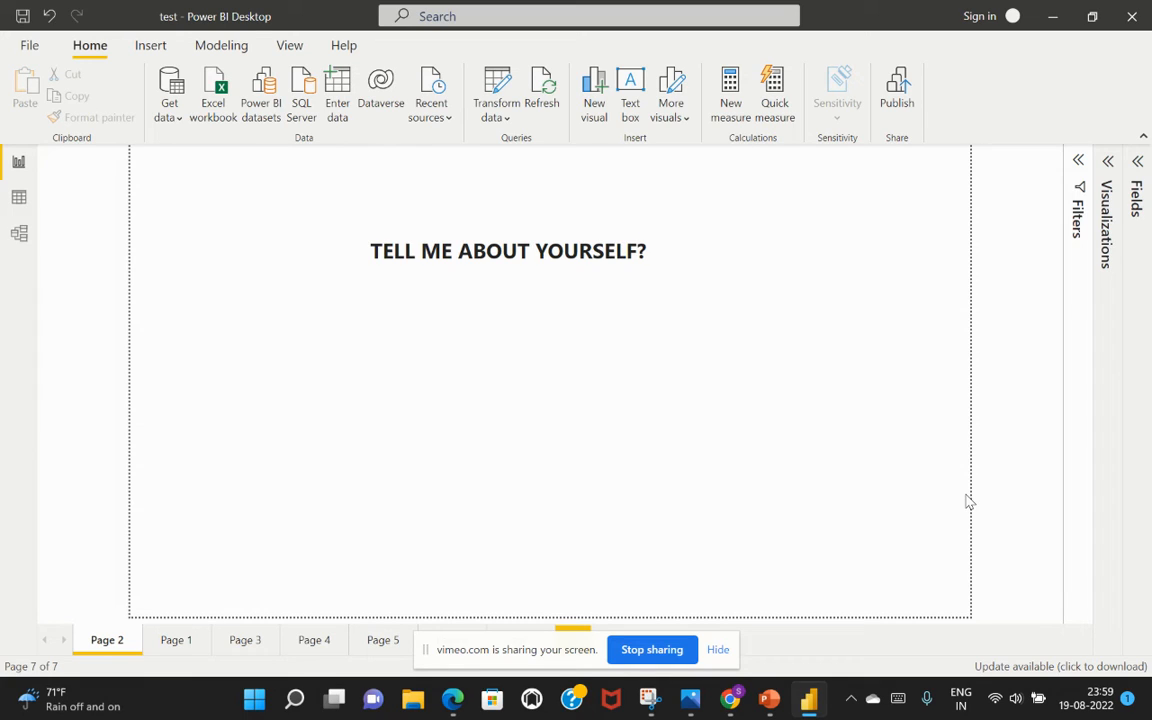
mouse_move(182, 636)
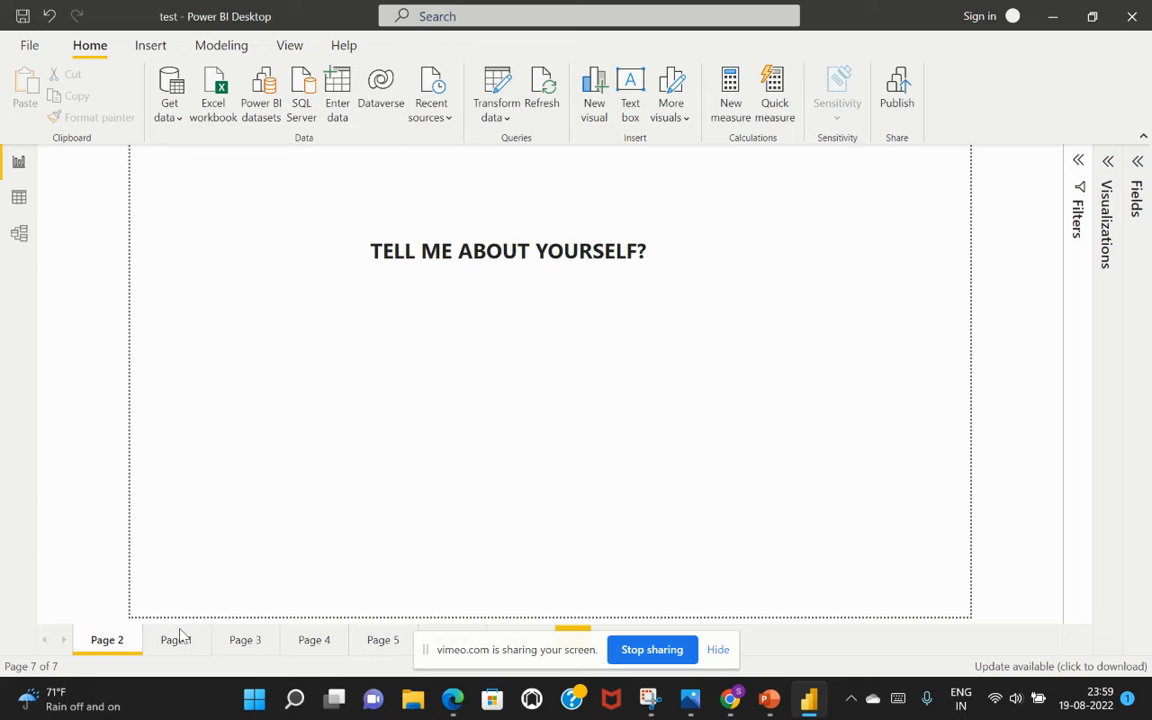
- Browse the report pages and land on the sample 'Tell about yourself?' answer page
left_click(176, 640)
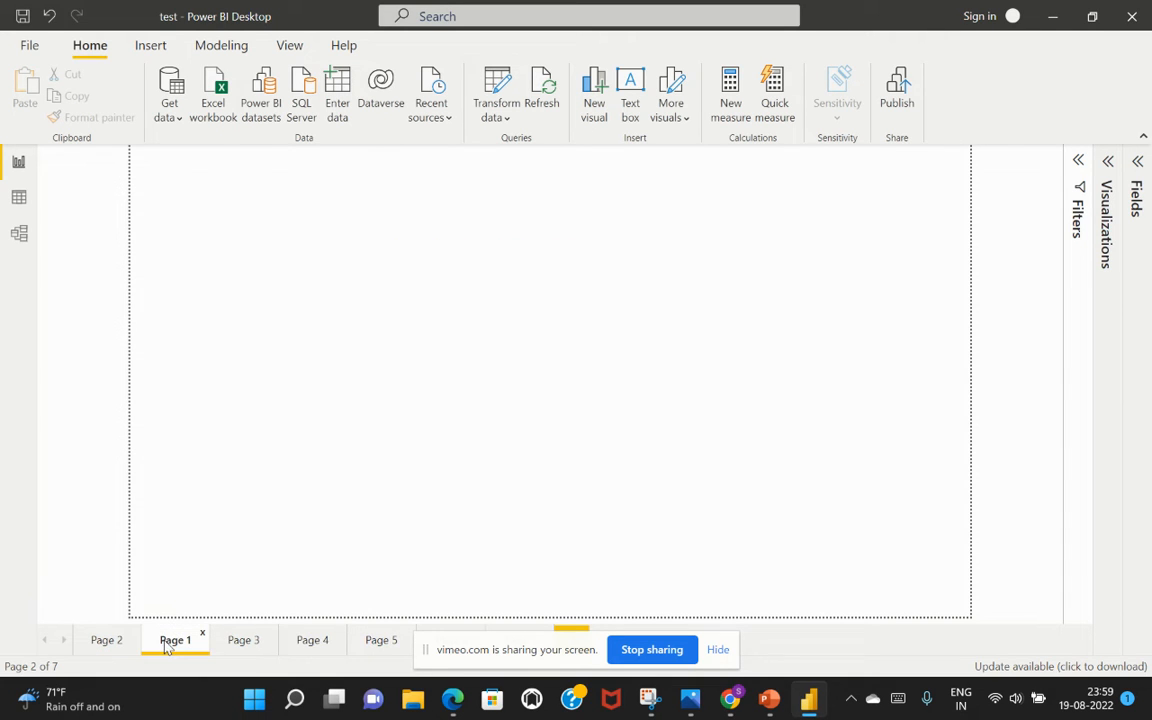
left_click(176, 640)
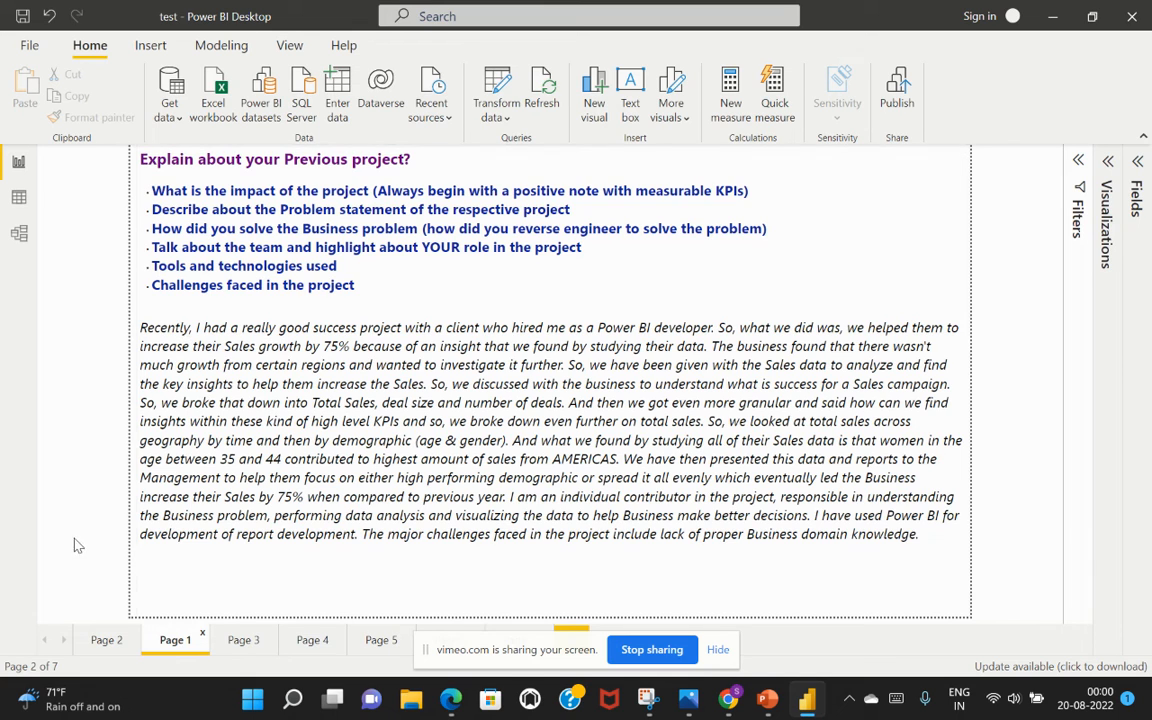
left_click(106, 640)
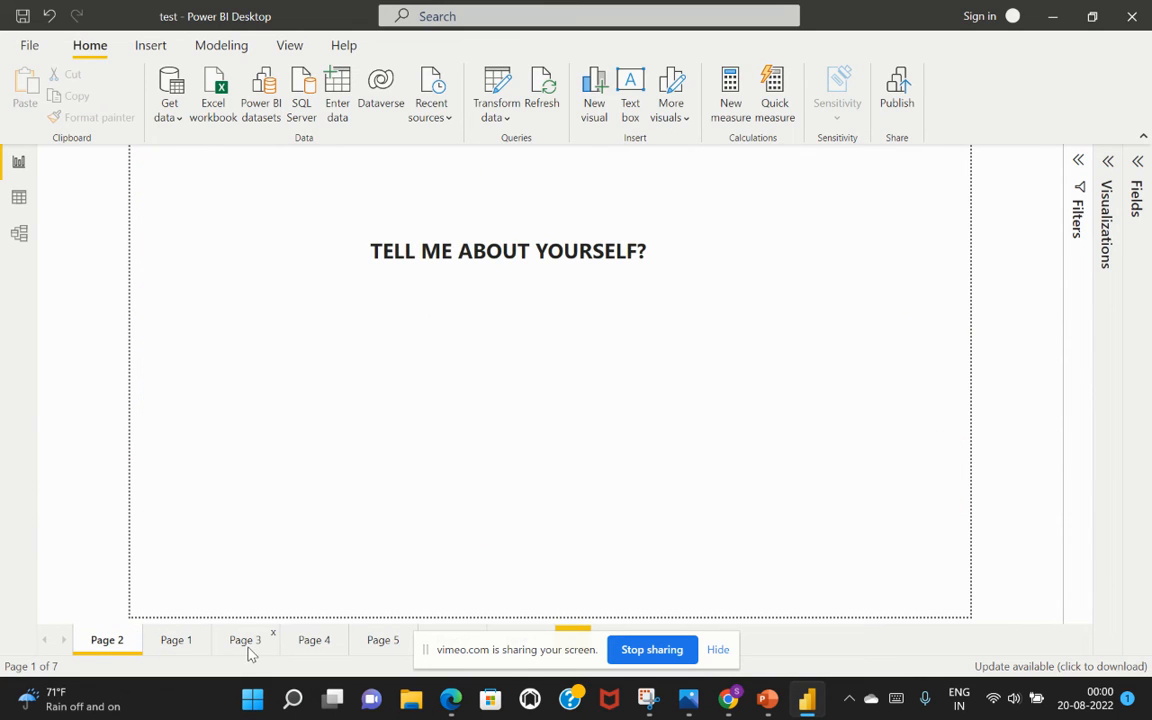
left_click(244, 640)
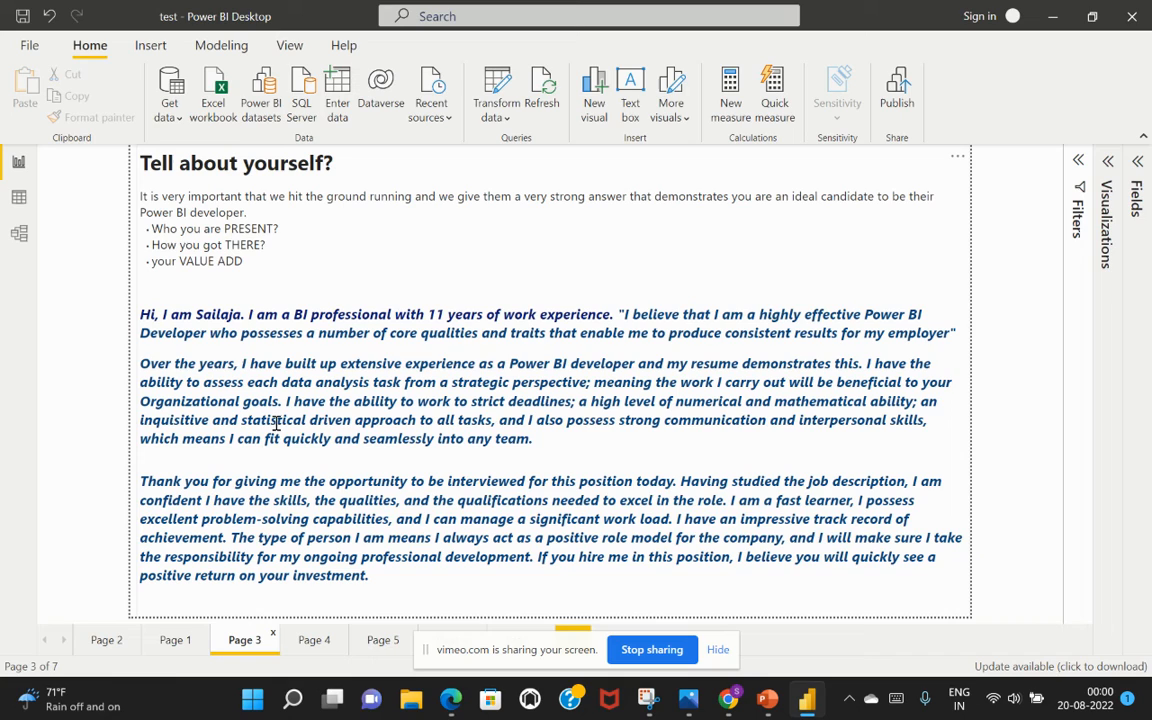
mouse_move(718, 464)
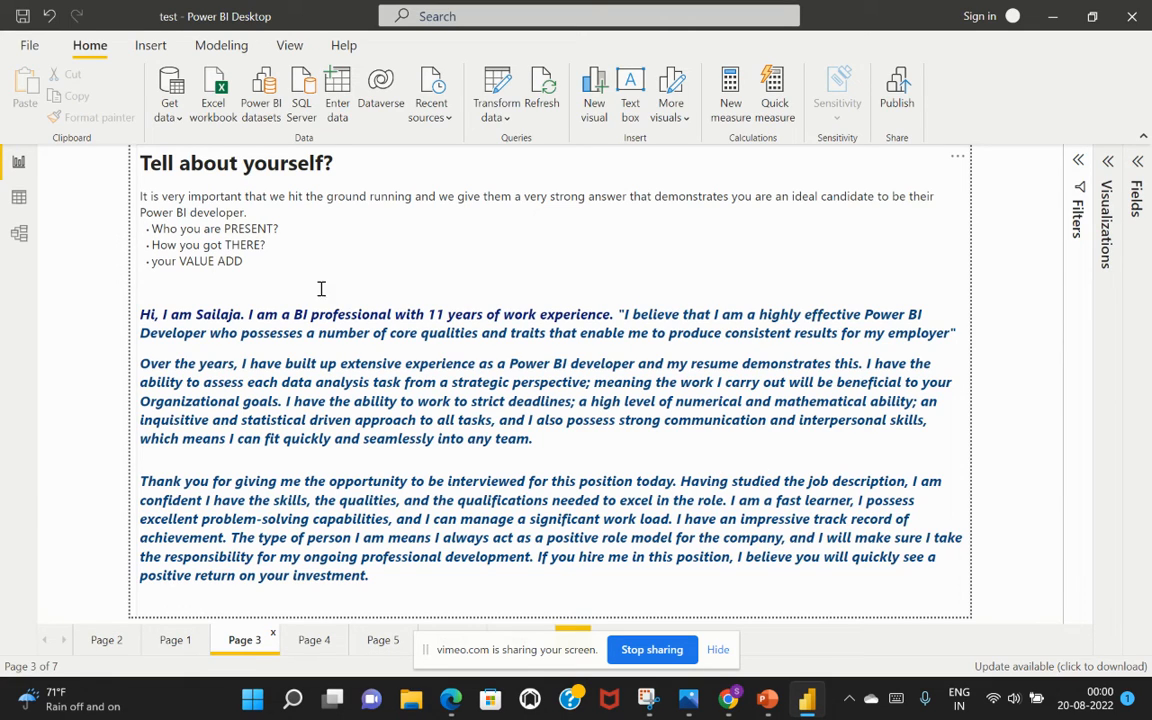
mouse_move(184, 338)
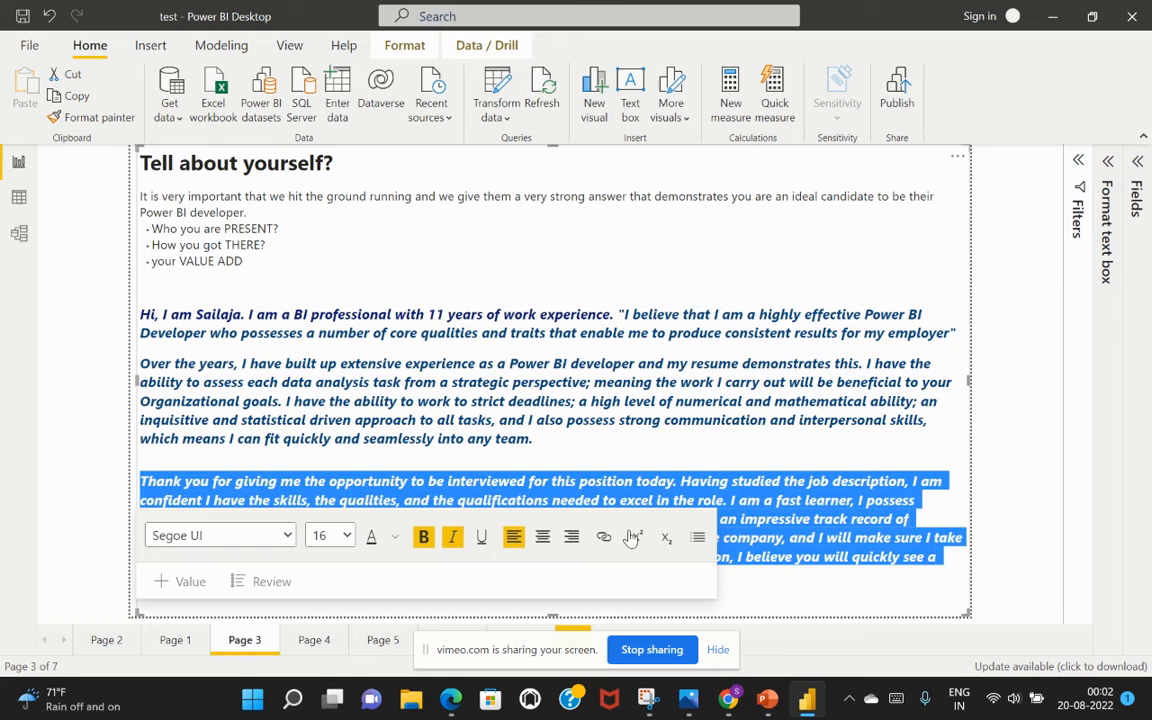
left_click(1000, 500)
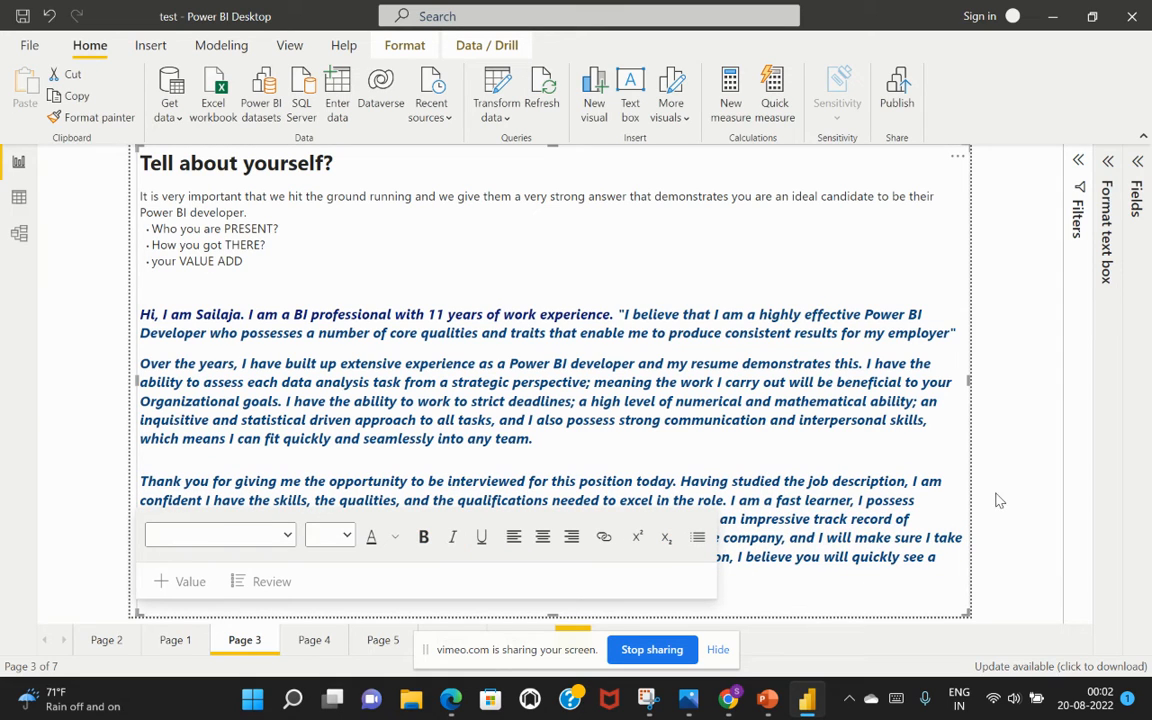